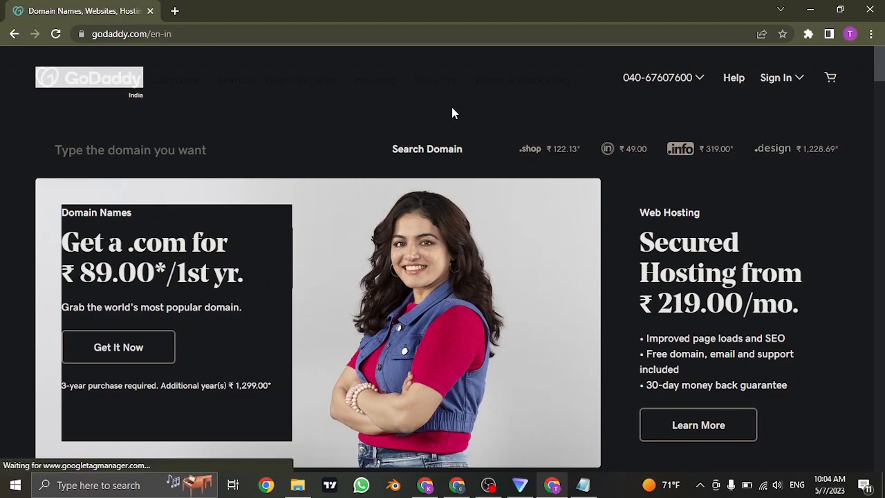
mouse_move(783, 116)
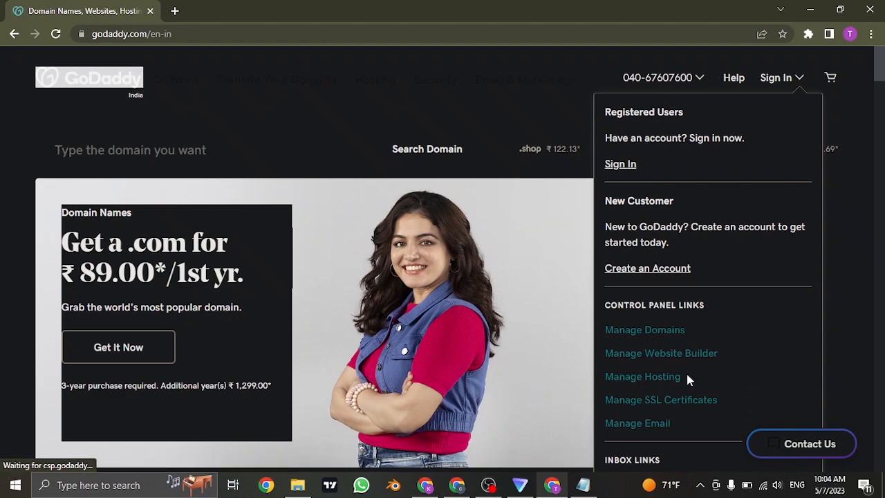
mouse_move(662, 353)
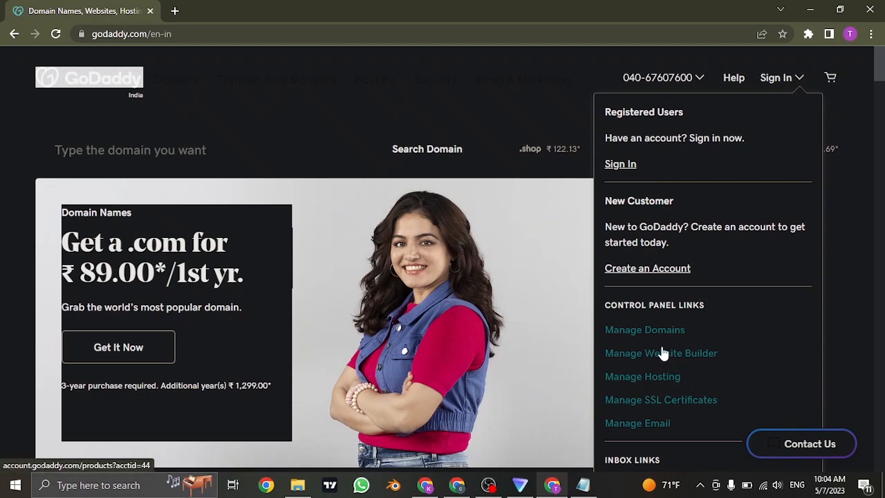
mouse_move(747, 285)
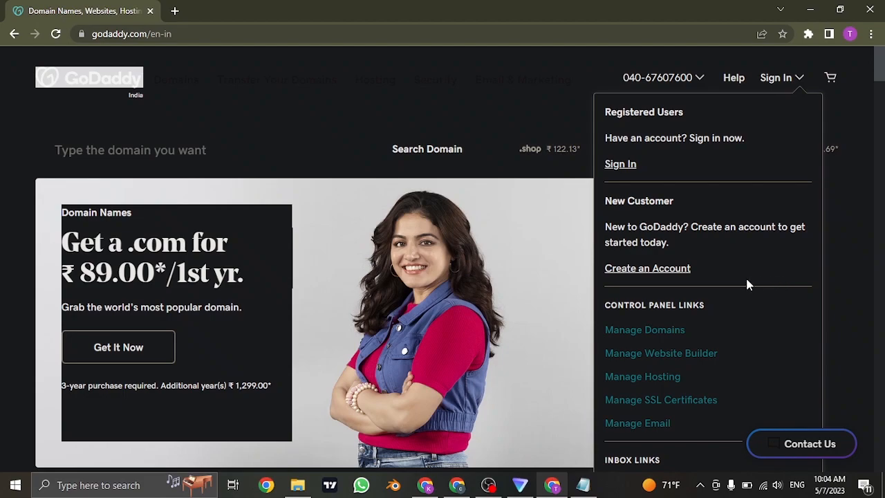
mouse_move(576, 161)
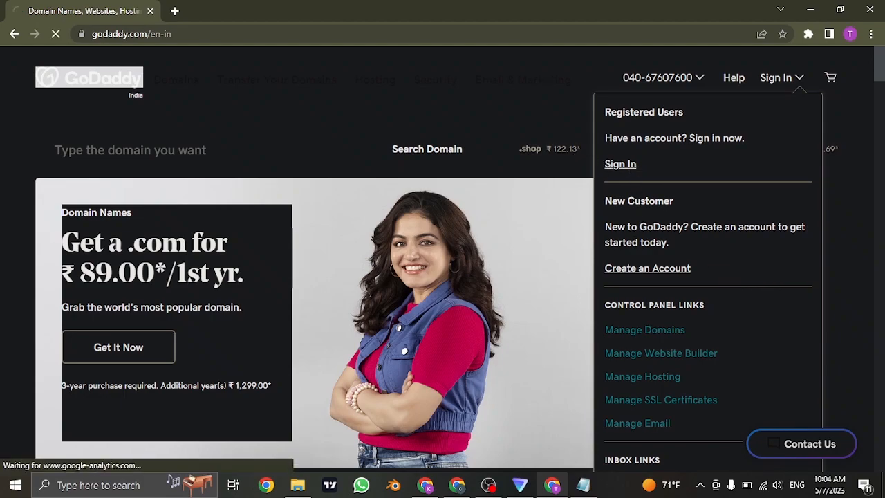
Step: Fill the sign-in form with username 'taylor22' and move to the password field
click(620, 163)
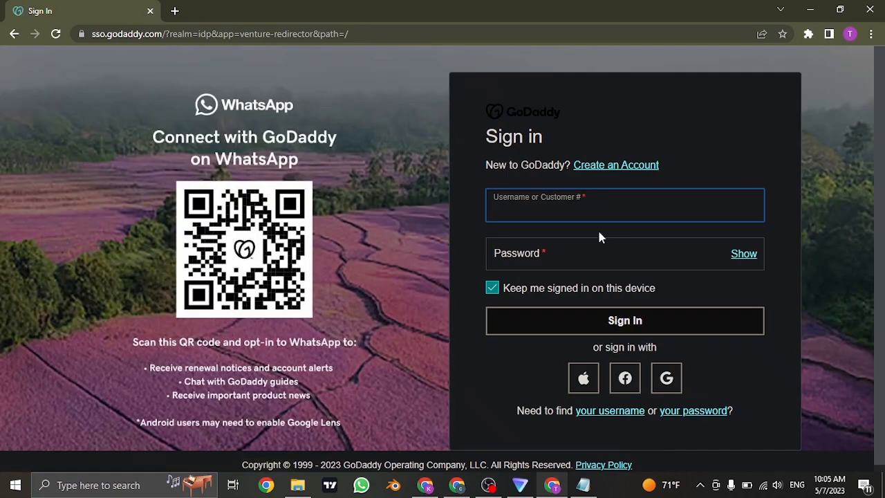
click(625, 321)
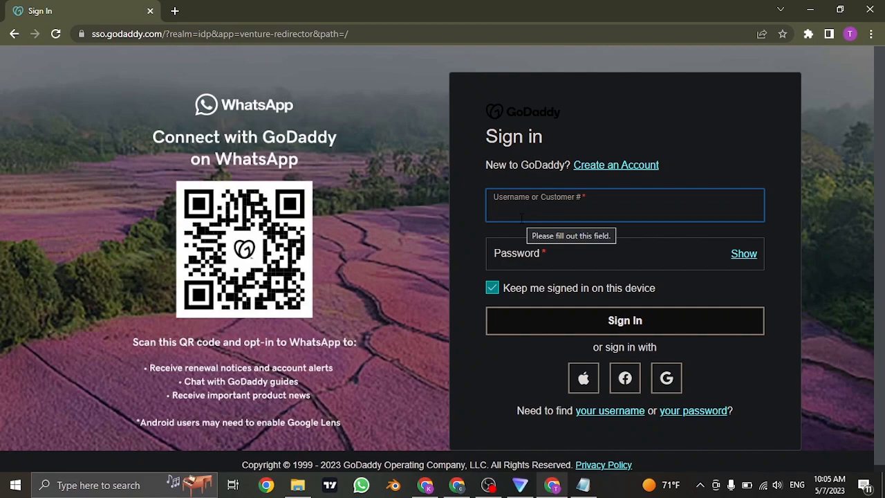
text(taylor22)
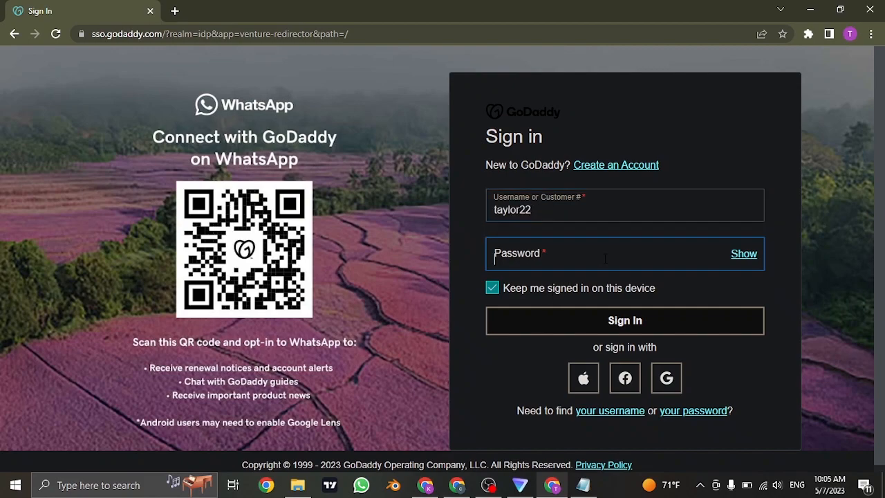
click(623, 260)
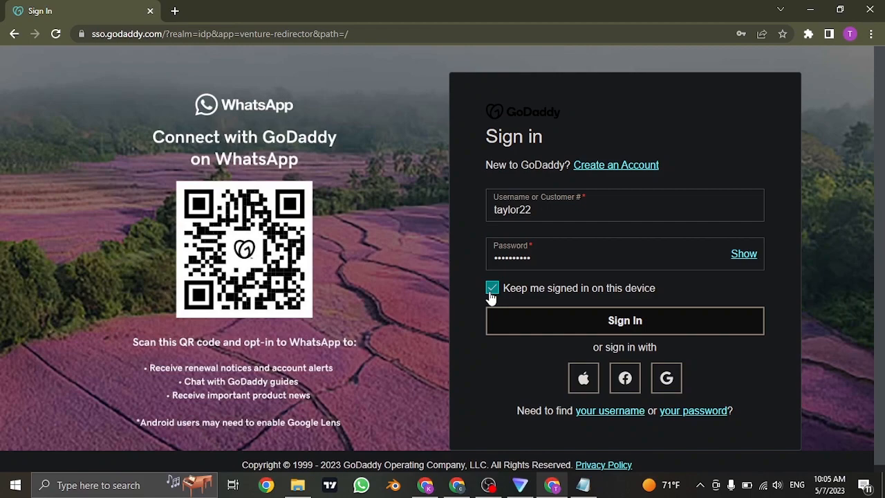
mouse_move(603, 280)
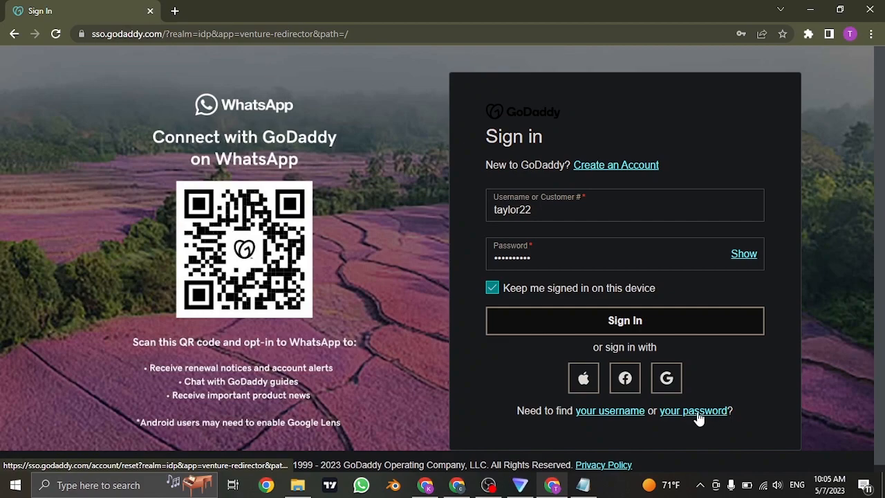
mouse_move(791, 351)
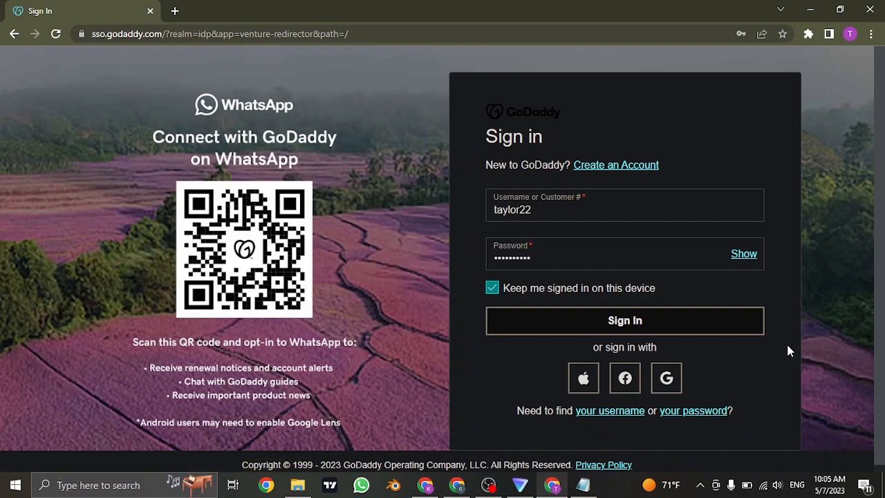
mouse_move(683, 345)
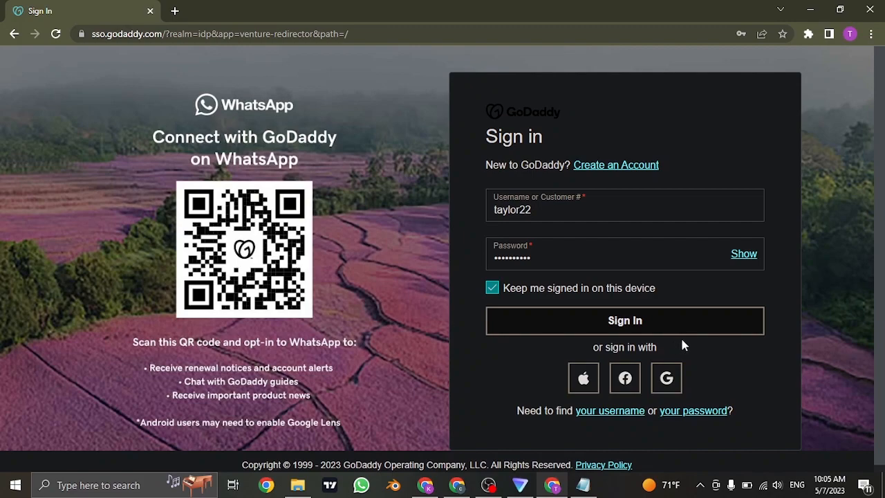
mouse_move(625, 378)
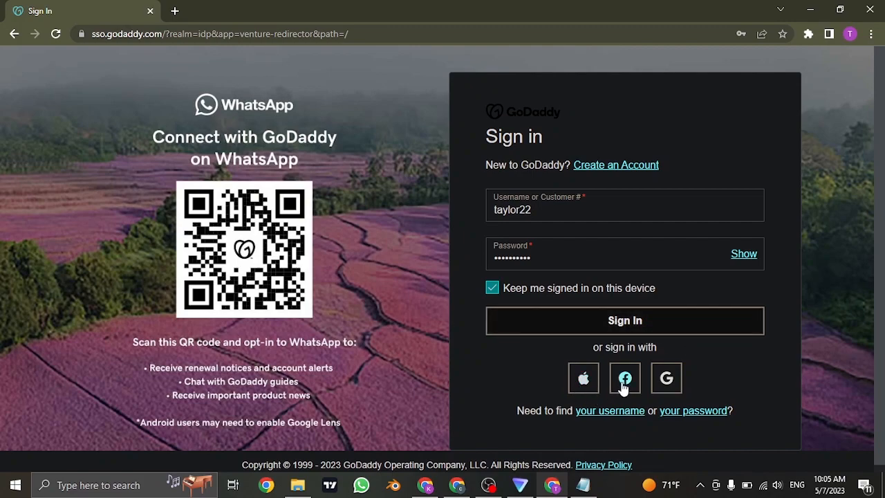
mouse_move(684, 384)
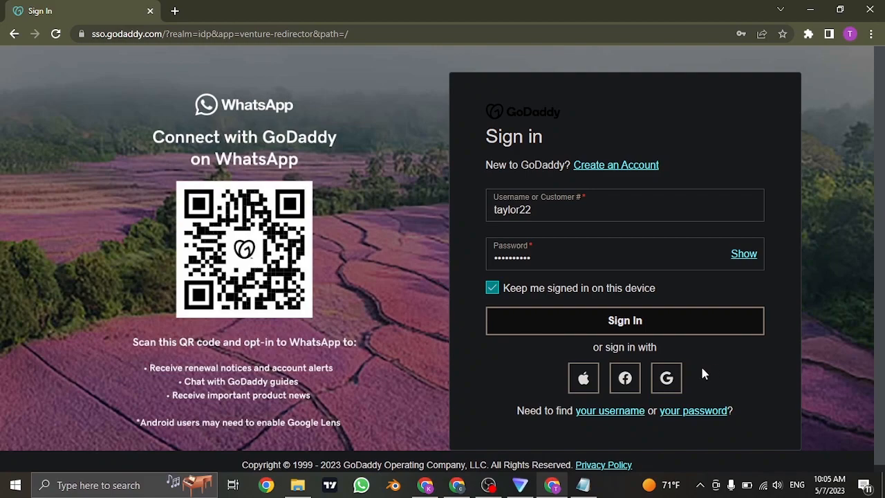
mouse_move(548, 232)
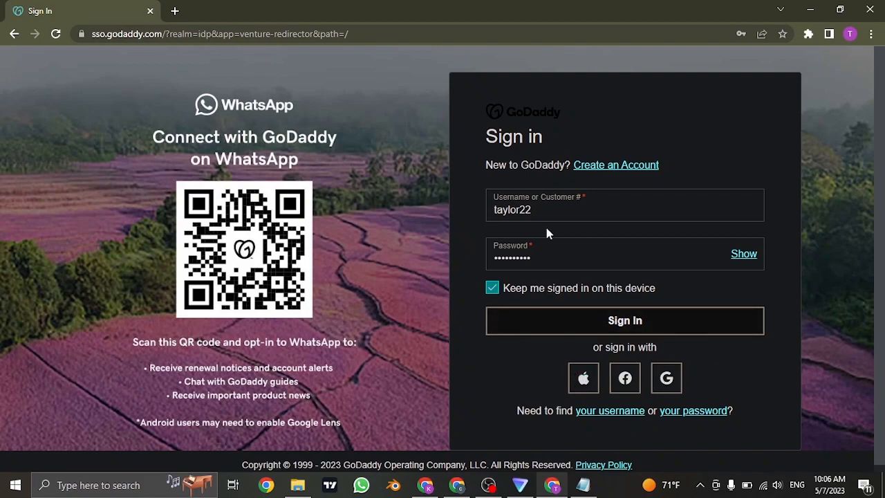
mouse_move(622, 299)
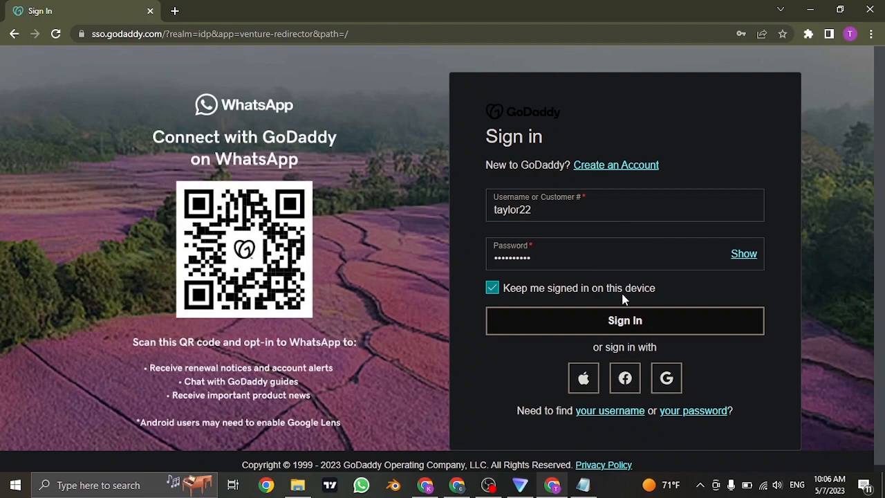
mouse_move(777, 289)
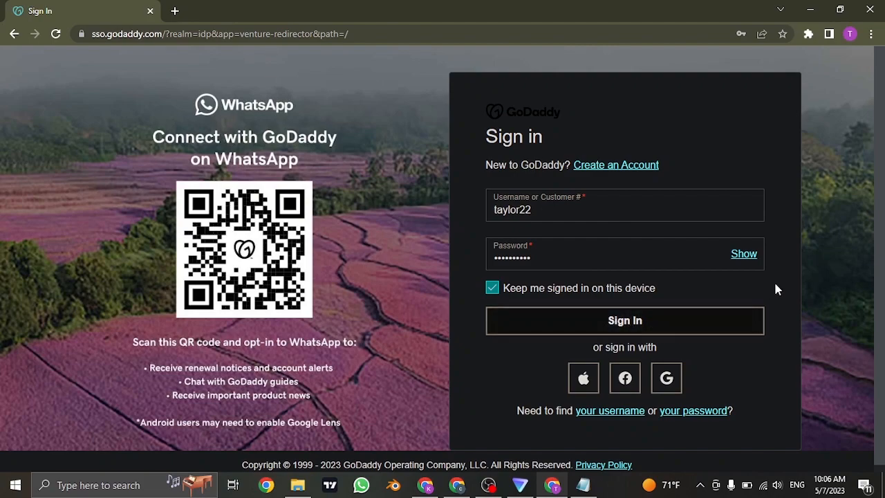
Step: Open a new browser tab showing the Google start page
click(179, 11)
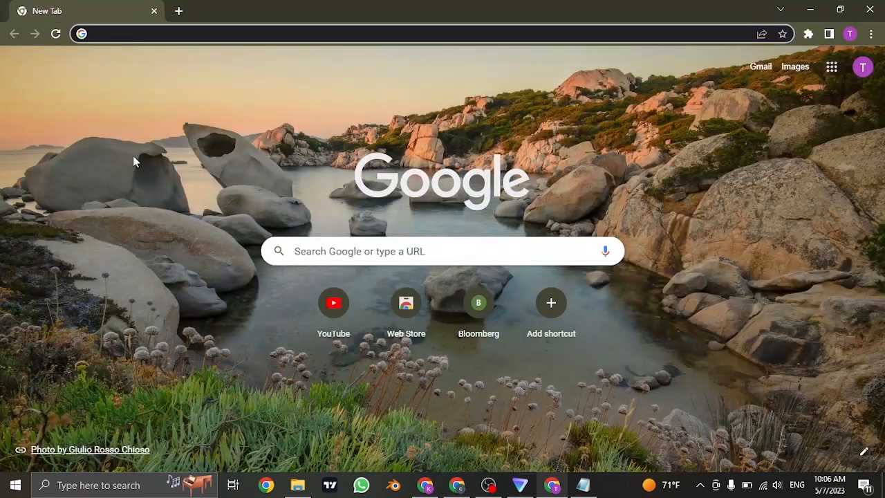